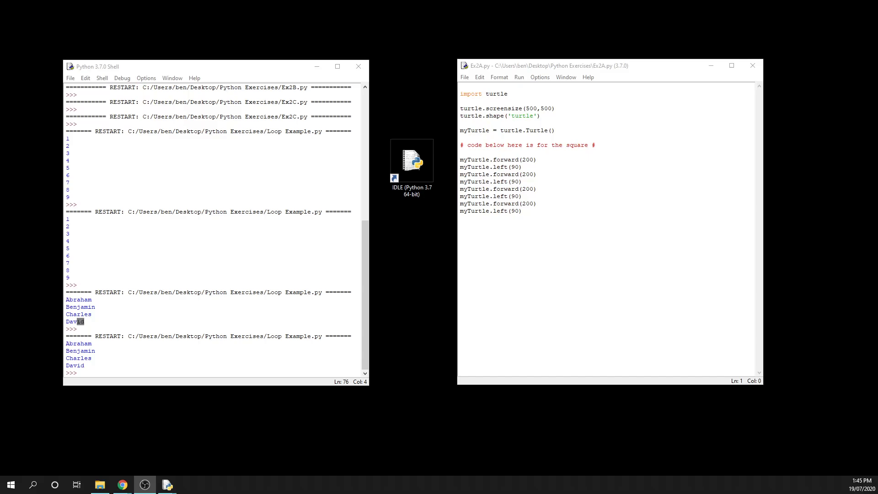
# Select and delete the eight repeated myTurtle.forward/left lines under the square comment
pyautogui.moveTo(459, 160); pyautogui.dragTo(521, 211)
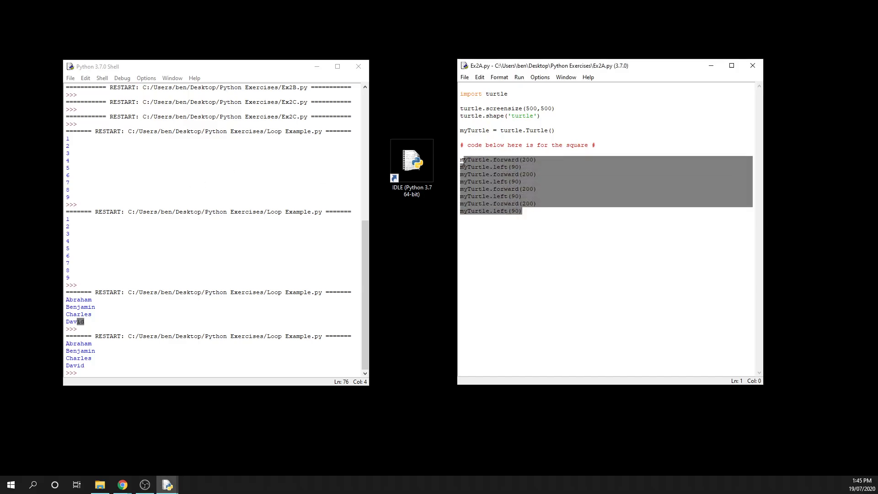
pyautogui.click(521, 211)
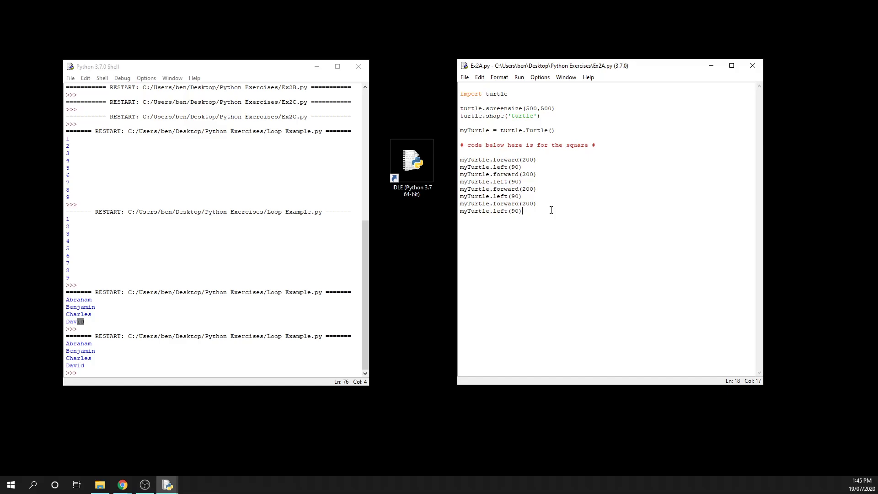
pyautogui.moveTo(462, 160); pyautogui.dragTo(521, 211)
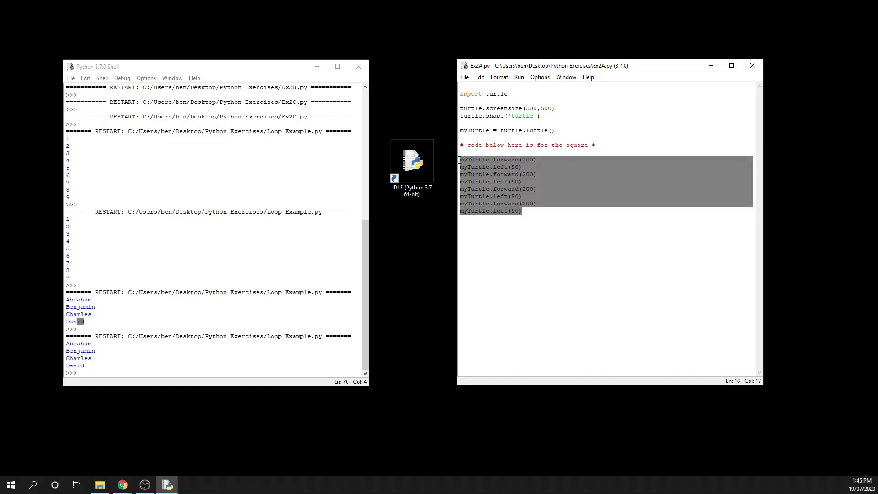
pyautogui.press('Delete')
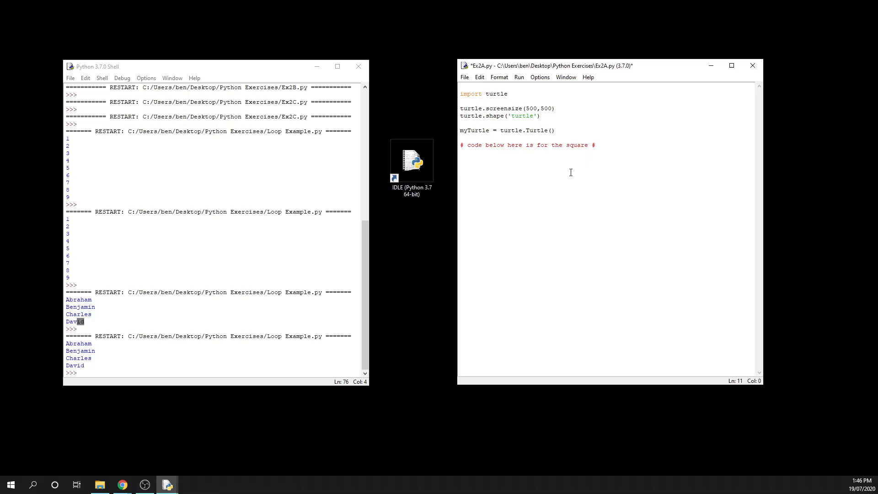
# Write 'for i in range(0,3):' with body myTurtle.forward(200) and myTurtle.left(90)
pyautogui.write('for i in range(')
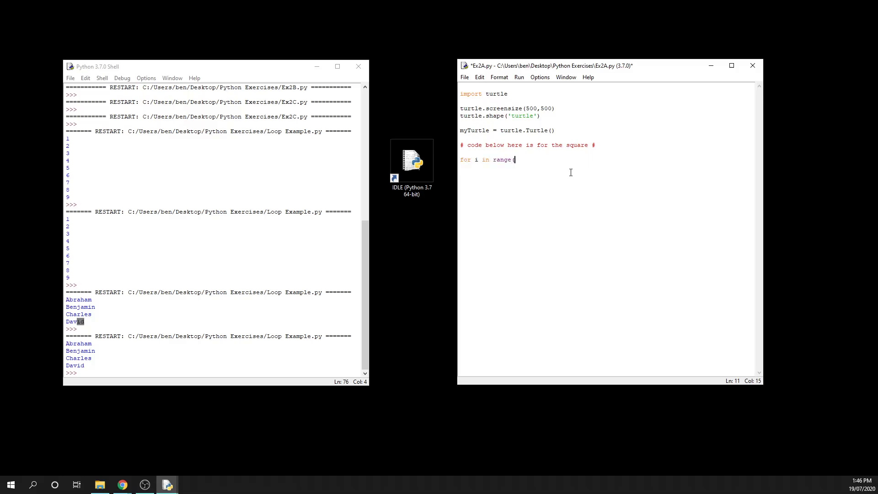
pyautogui.write('0')
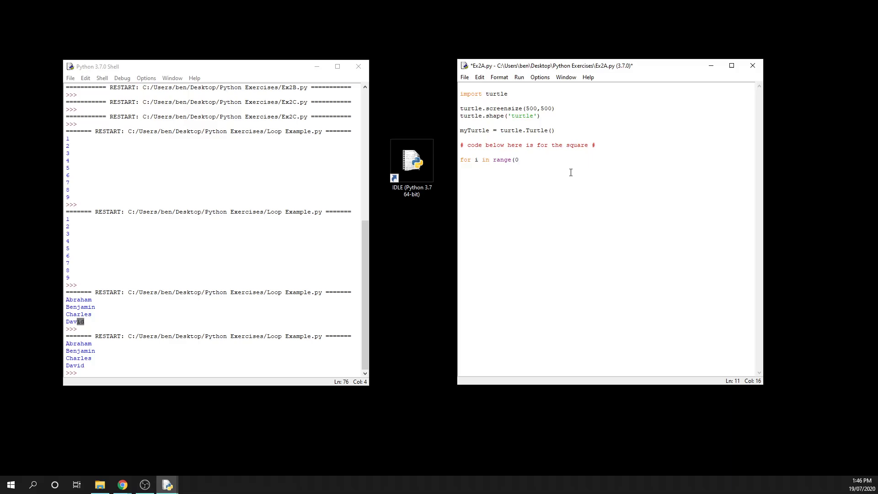
pyautogui.write(',3):')
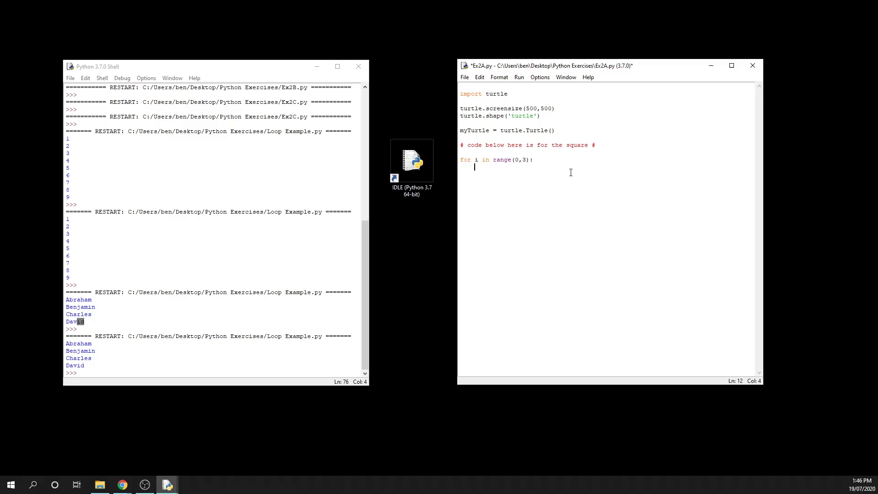
pyautogui.write('my')
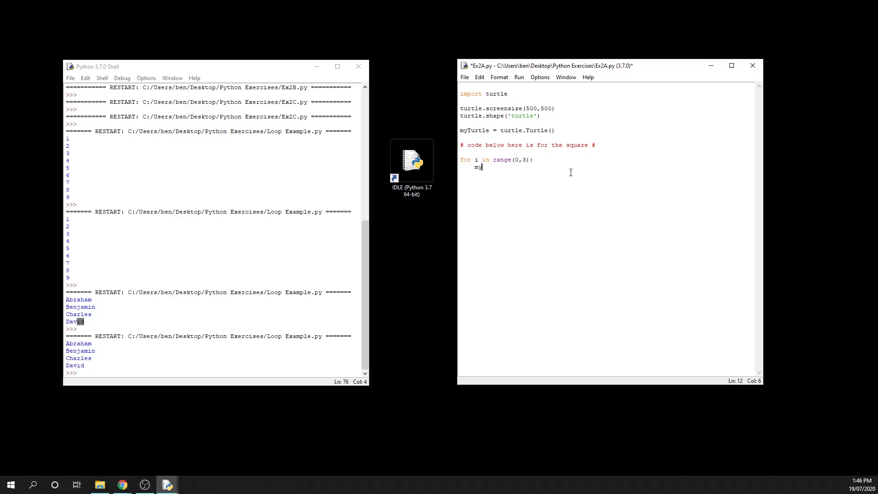
pyautogui.write('Turtle.')
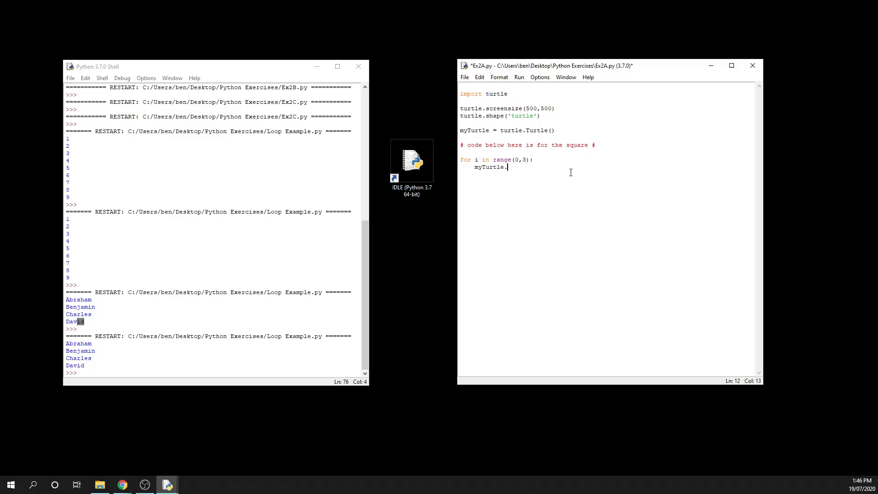
pyautogui.write('forward(200)')
pyautogui.click(607, 175)
pyautogui.write('myTurtle.left')
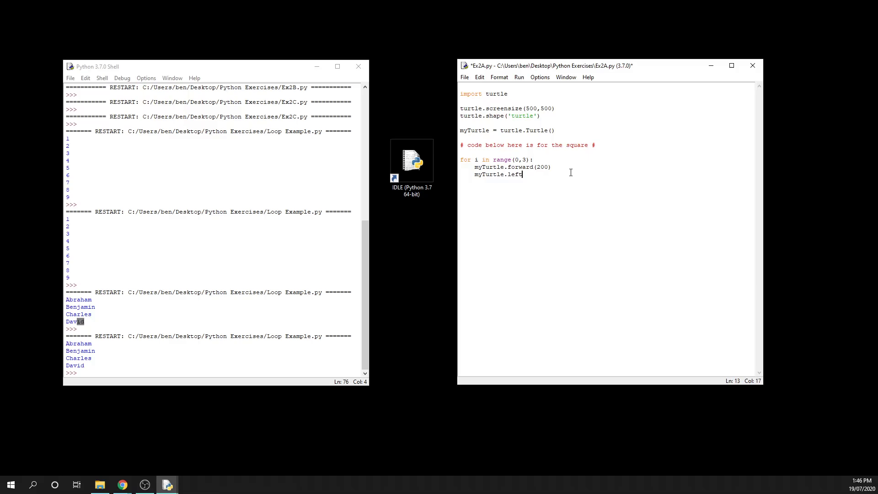
pyautogui.write('(90)')
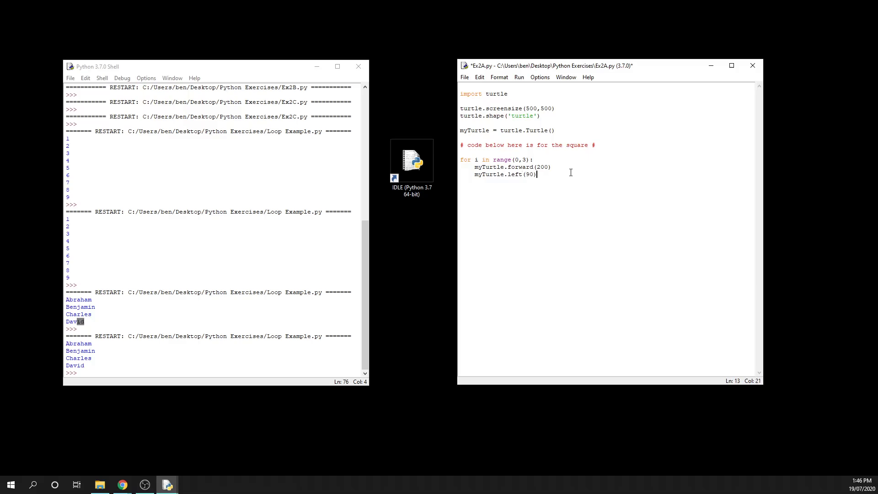
pyautogui.moveTo(538, 167)
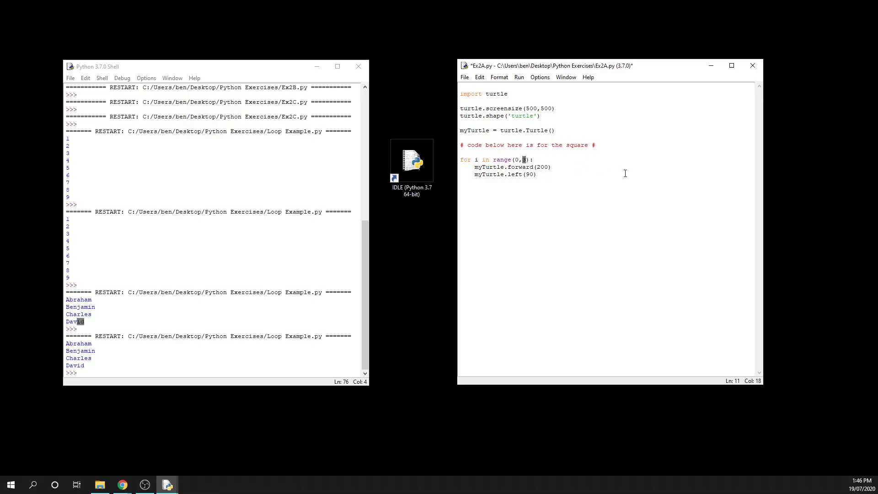
# Change the loop's range(0,3) to range(0,4) so the square closes
pyautogui.write('4')
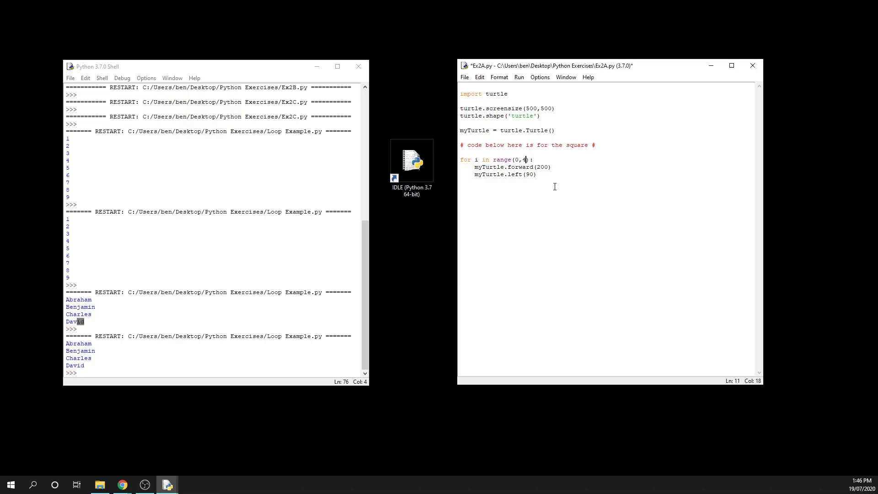
pyautogui.moveTo(476, 159)
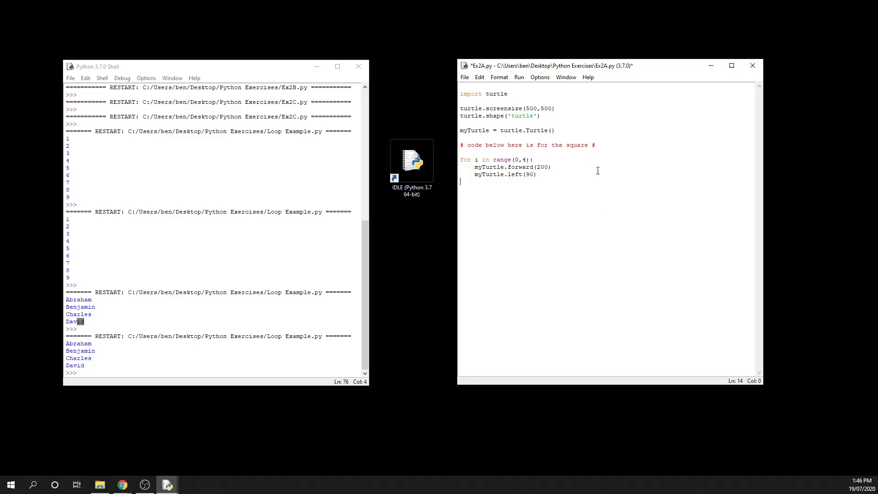
pyautogui.click(464, 77)
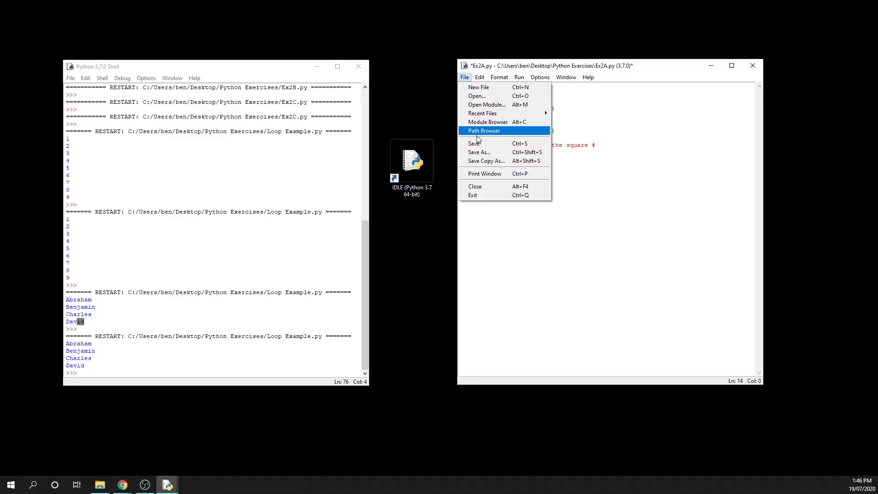
# Save the script as Ex3.py in the Python Exercises folder via Save As
pyautogui.click(479, 152)
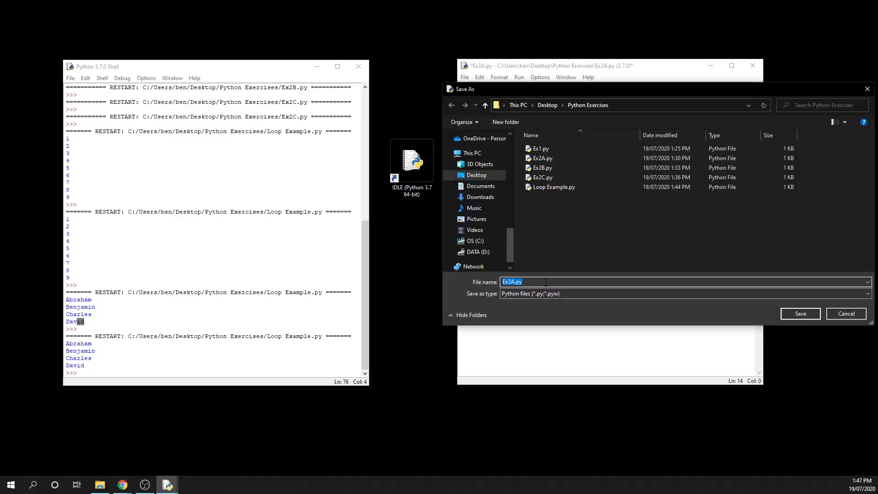
pyautogui.write('Ex3')
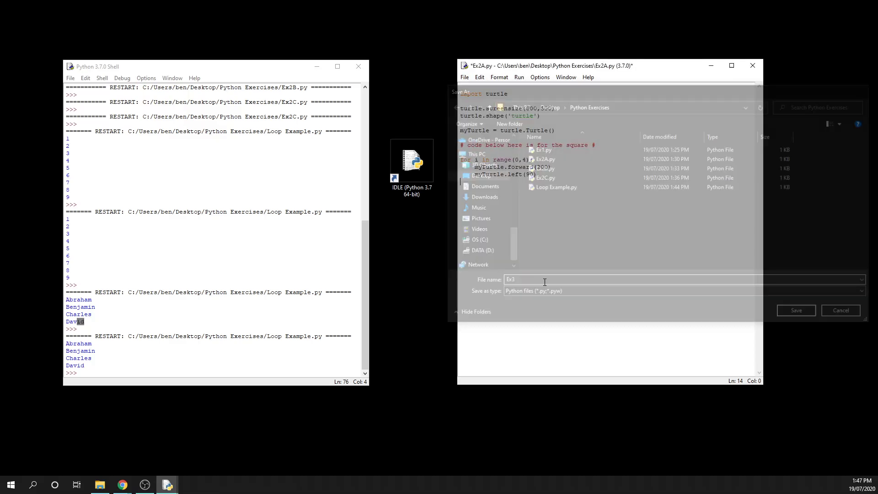
pyautogui.click(795, 310)
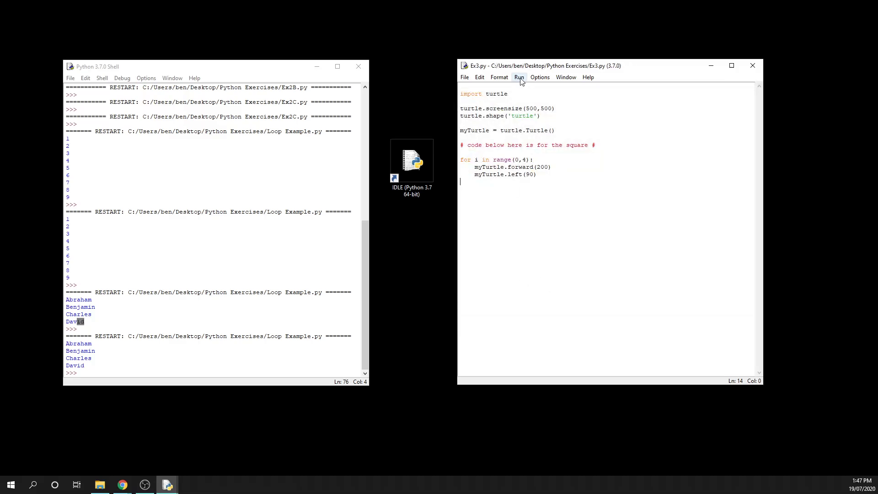
# Run Ex3.py to draw the square and move the Turtle Graphics window beside the code
pyautogui.click(518, 78)
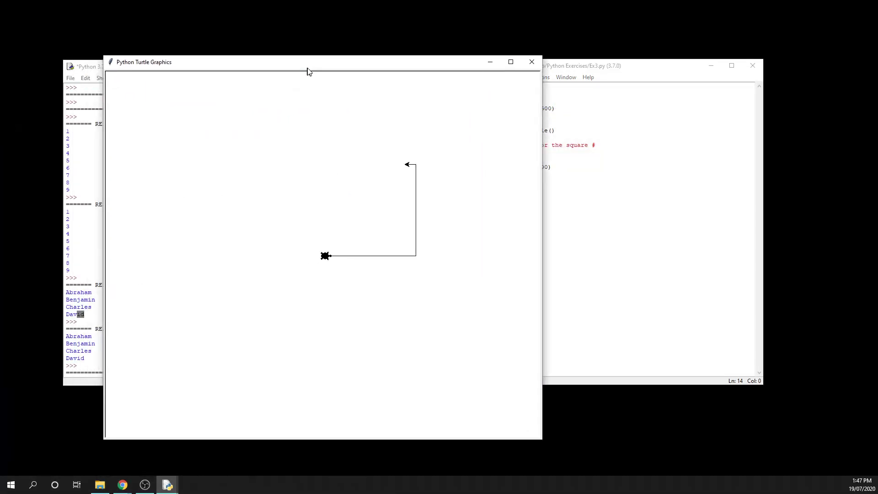
pyautogui.moveTo(309, 72); pyautogui.dragTo(399, 67)
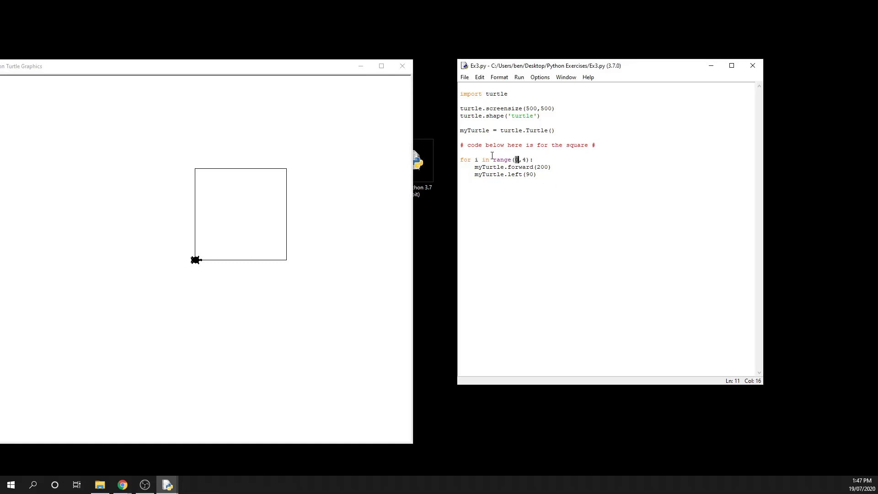
pyautogui.doubleClick(513, 174)
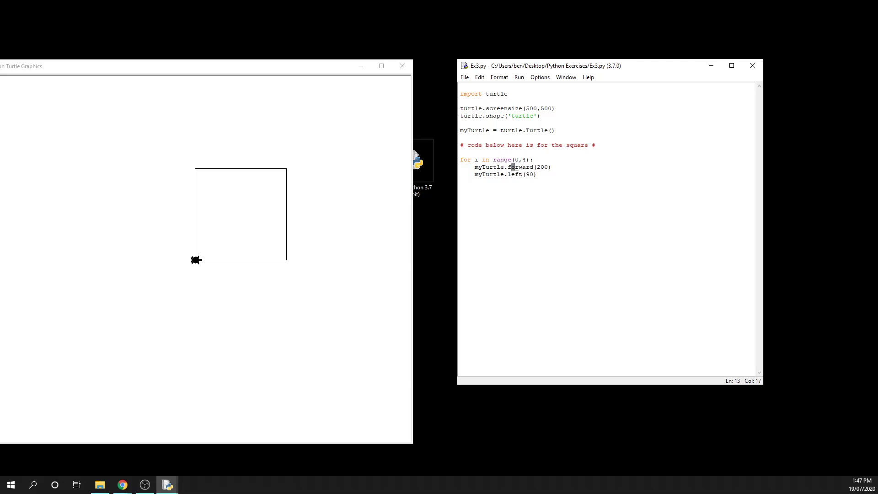
pyautogui.doubleClick(516, 167)
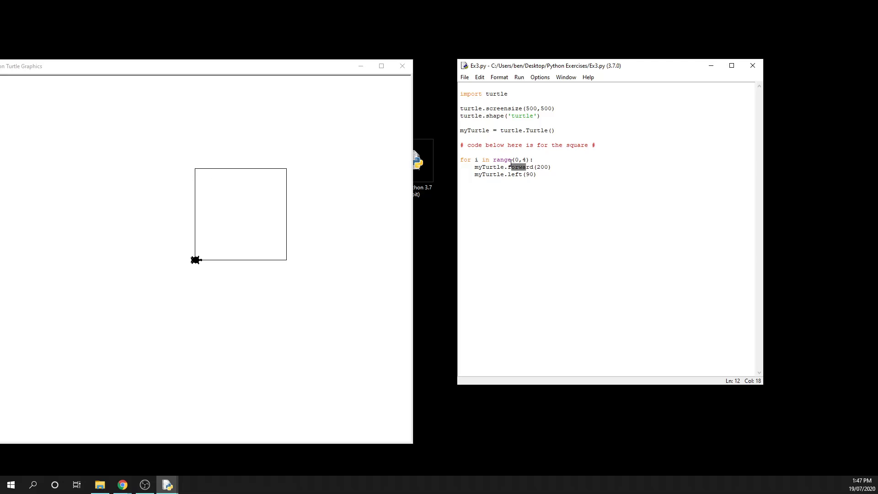
pyautogui.moveTo(198, 172)
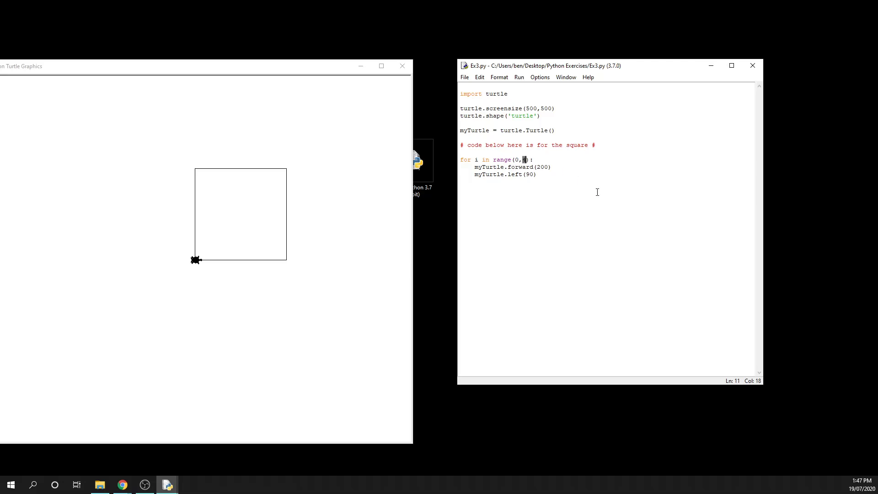
pyautogui.moveTo(578, 253)
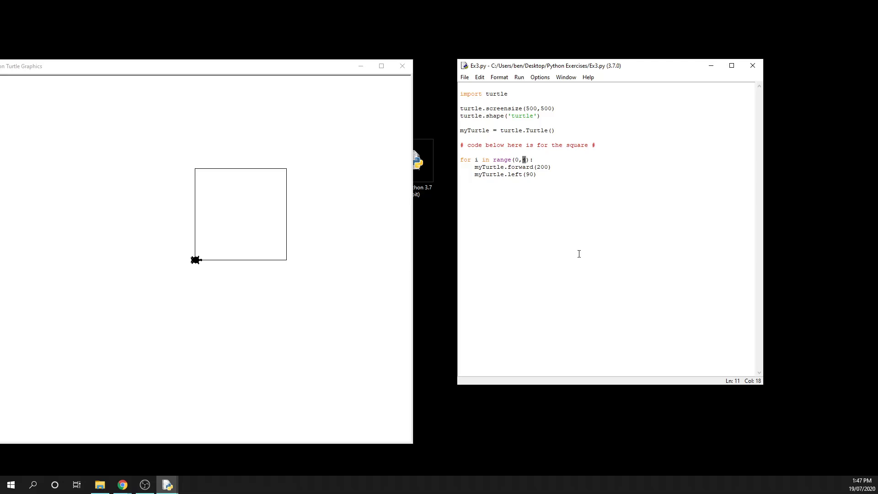
pyautogui.moveTo(289, 265)
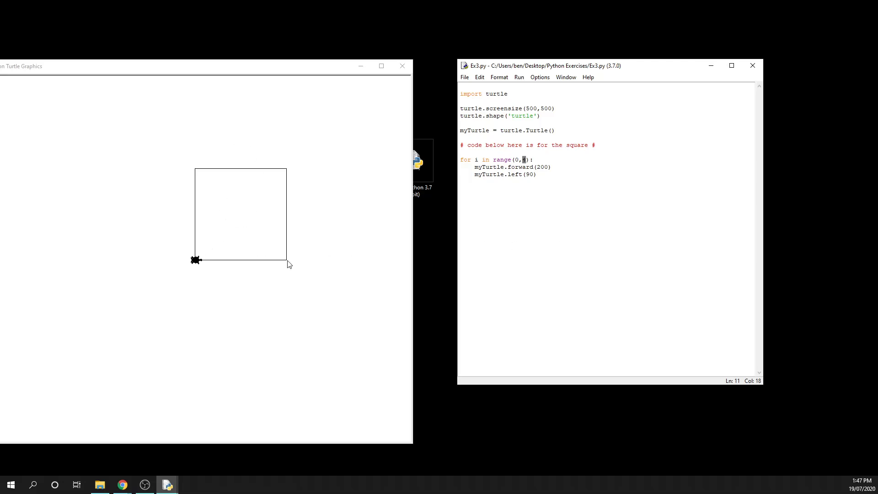